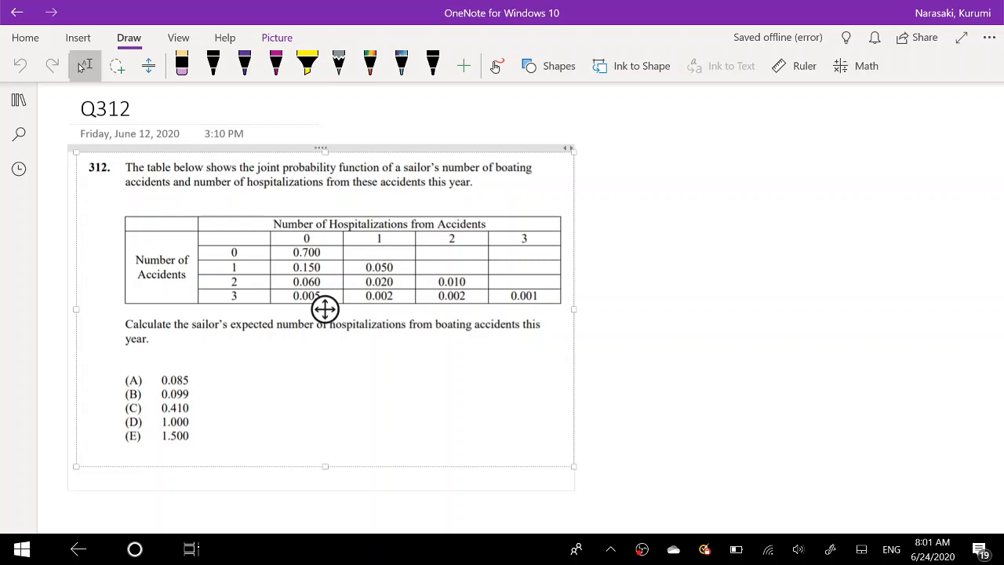
# Pick the black pen, then switch to the yellow highlighter.
pyautogui.click(212, 65)
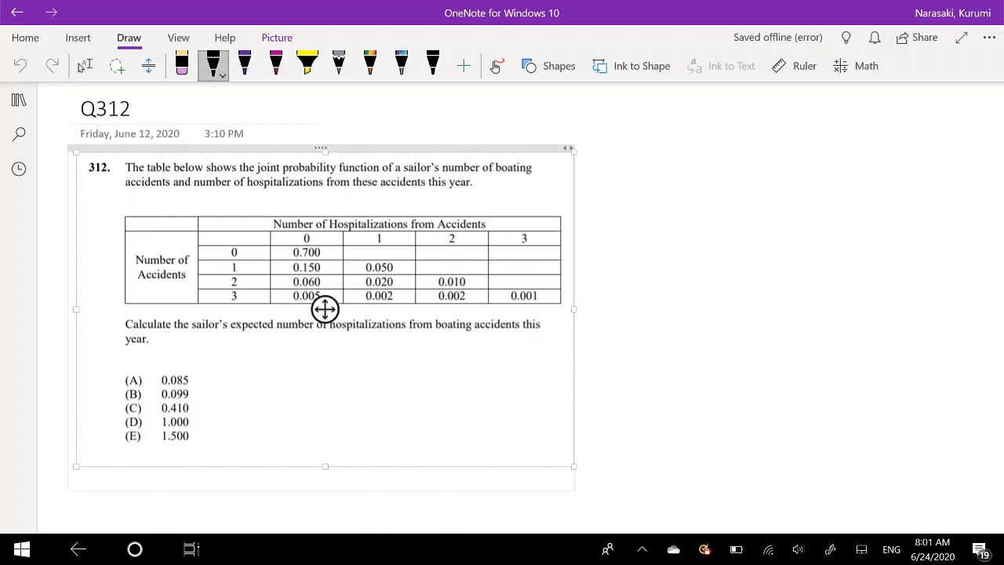
pyautogui.click(307, 62)
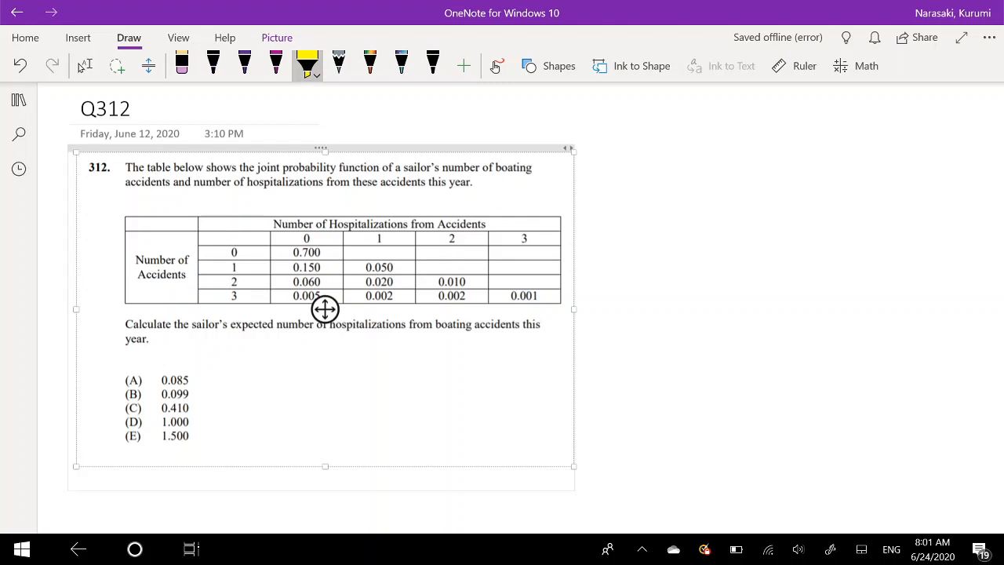
# Highlight 'expected number' and 'hospitalizations' in the question sentence.
pyautogui.moveTo(231, 323); pyautogui.dragTo(312, 324)
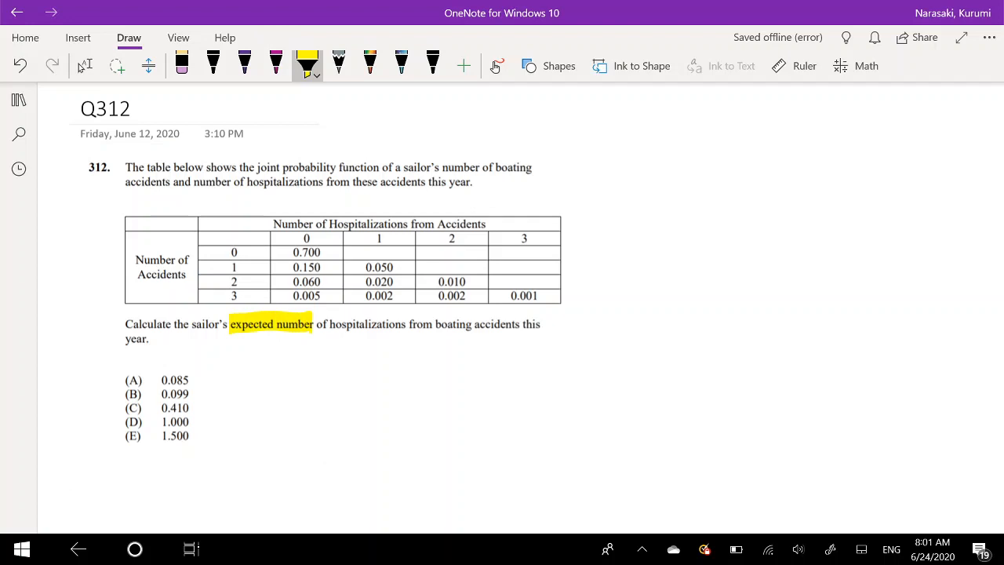
pyautogui.moveTo(330, 324); pyautogui.dragTo(404, 324)
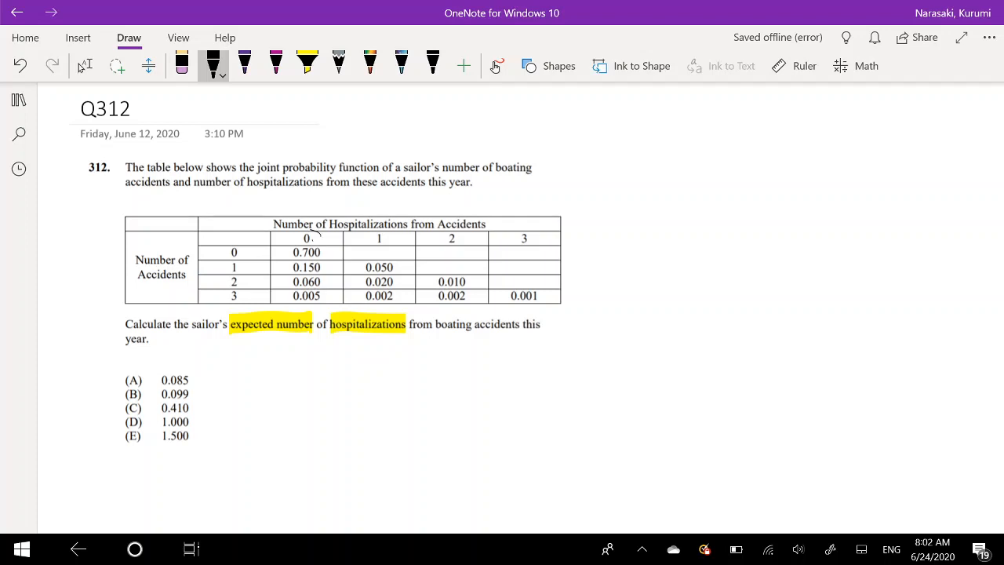
# Circle the 0–3 column headings and write P(0)·0 + P(1)·1 below.
pyautogui.moveTo(298, 238); pyautogui.dragTo(451, 237)
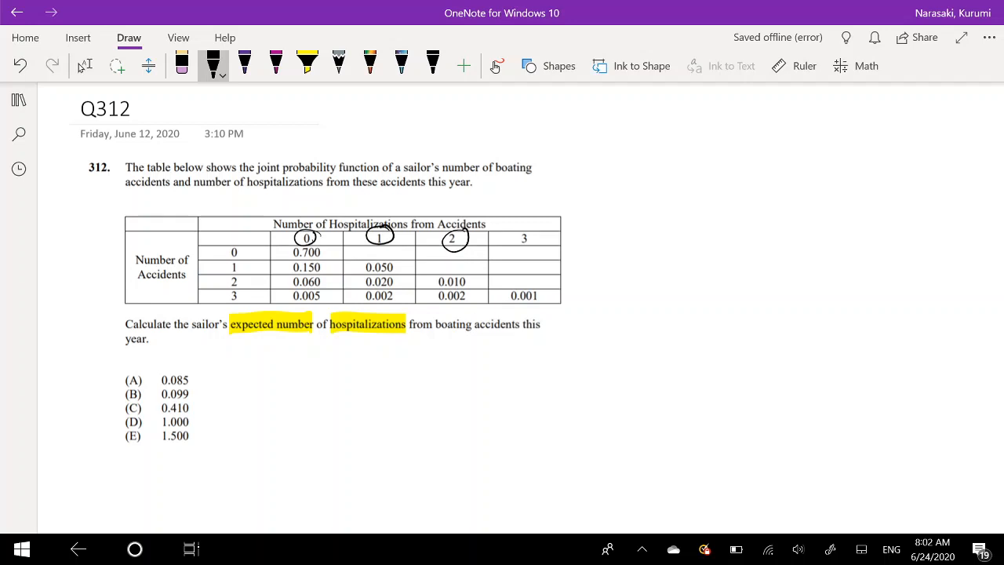
pyautogui.moveTo(514, 250); pyautogui.dragTo(542, 232)
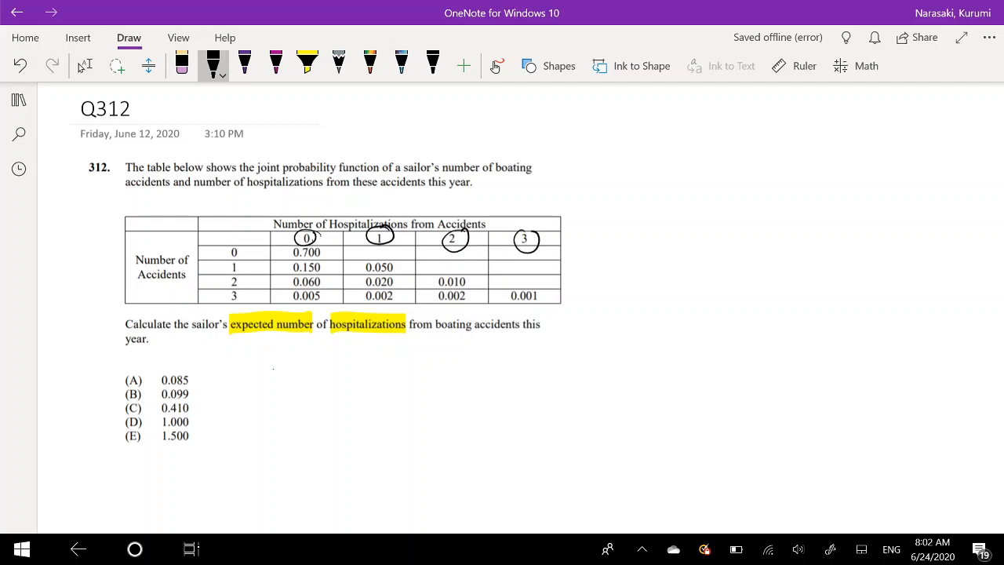
pyautogui.moveTo(273, 380); pyautogui.dragTo(330, 376)
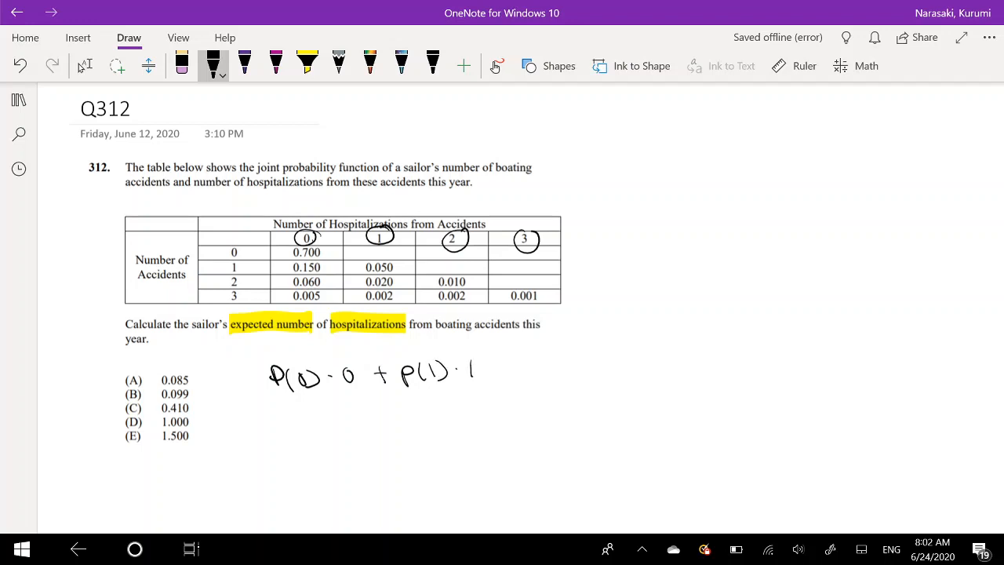
# Extend the sum with + P(2)·2 + P(3)·3 and strike out P(0)·0.
pyautogui.moveTo(486, 369); pyautogui.dragTo(564, 369)
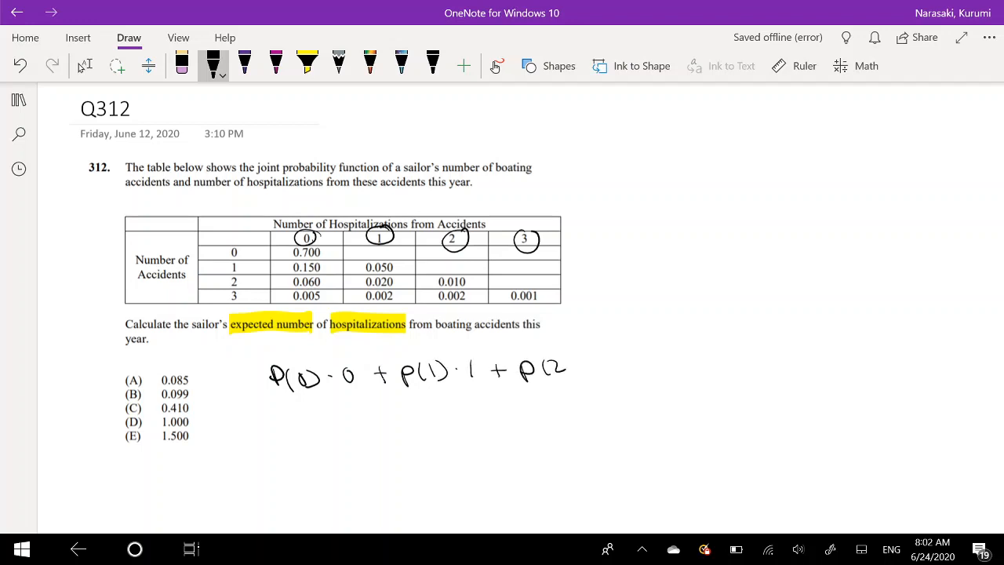
pyautogui.moveTo(518, 369); pyautogui.dragTo(651, 369)
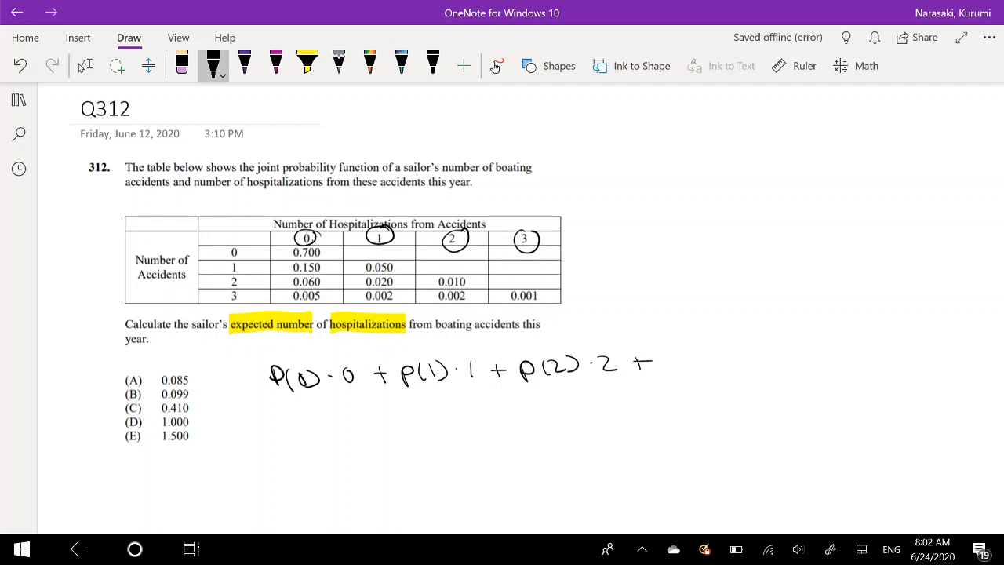
pyautogui.moveTo(657, 361); pyautogui.dragTo(704, 359)
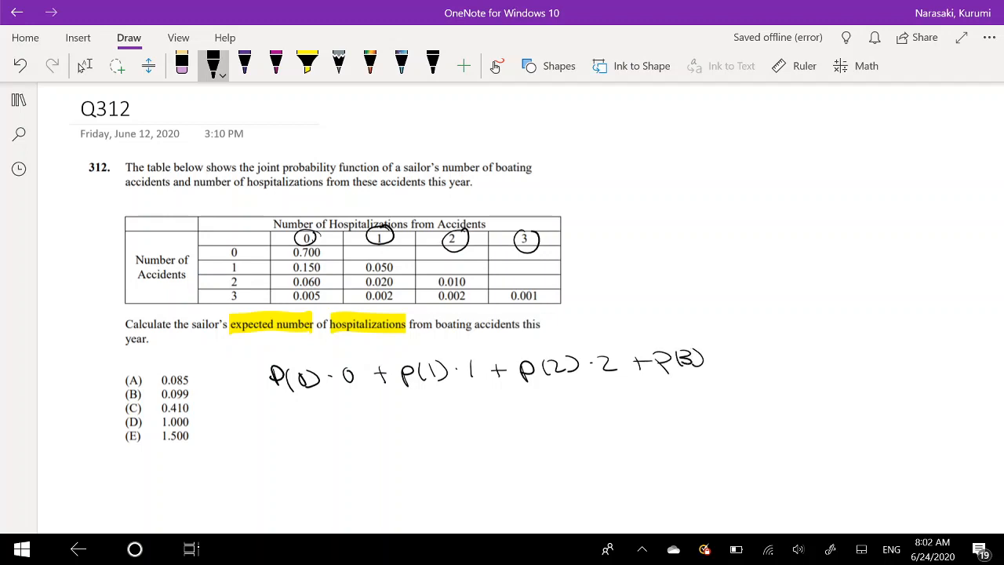
pyautogui.moveTo(710, 365); pyautogui.dragTo(726, 361)
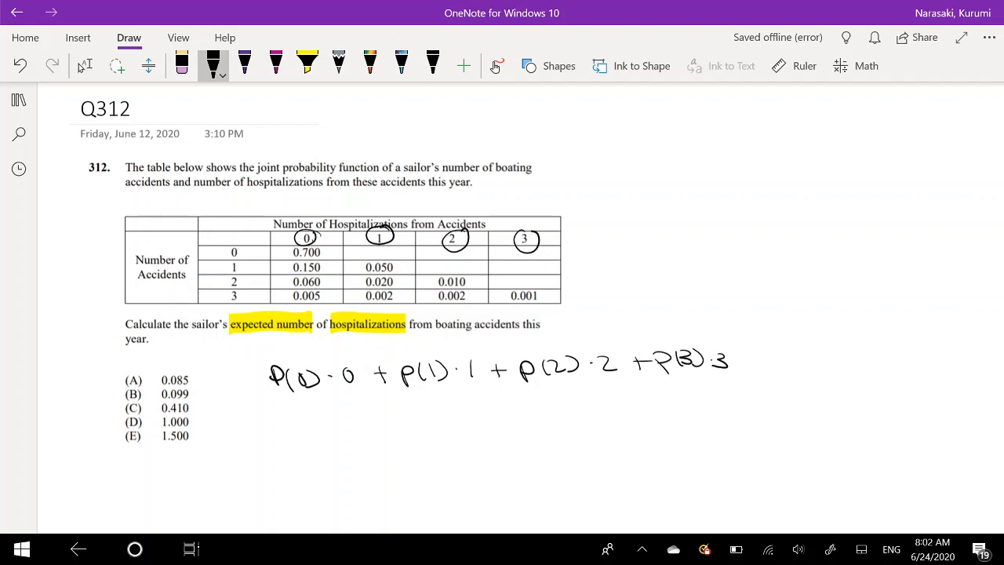
pyautogui.moveTo(290, 392); pyautogui.dragTo(357, 346)
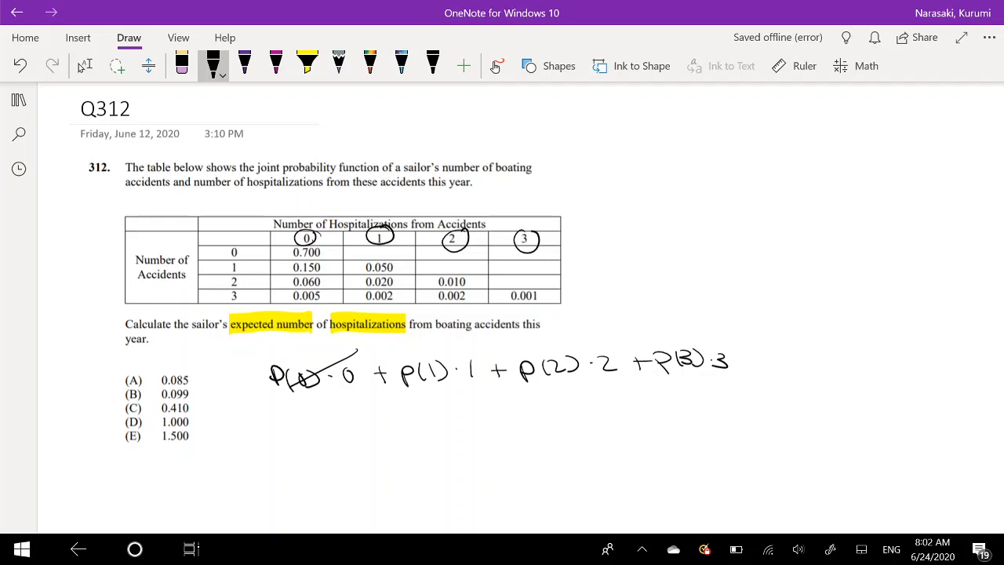
# Write .072(1) + .012(2) + .001(3) under the sum and begin '= .09'.
pyautogui.moveTo(376, 424); pyautogui.dragTo(427, 419)
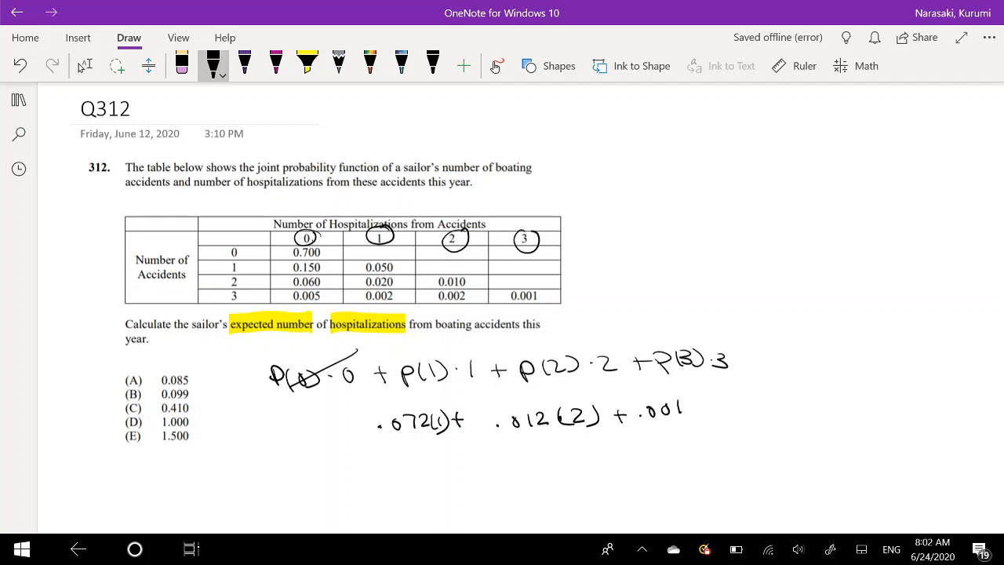
pyautogui.moveTo(694, 396); pyautogui.dragTo(726, 419)
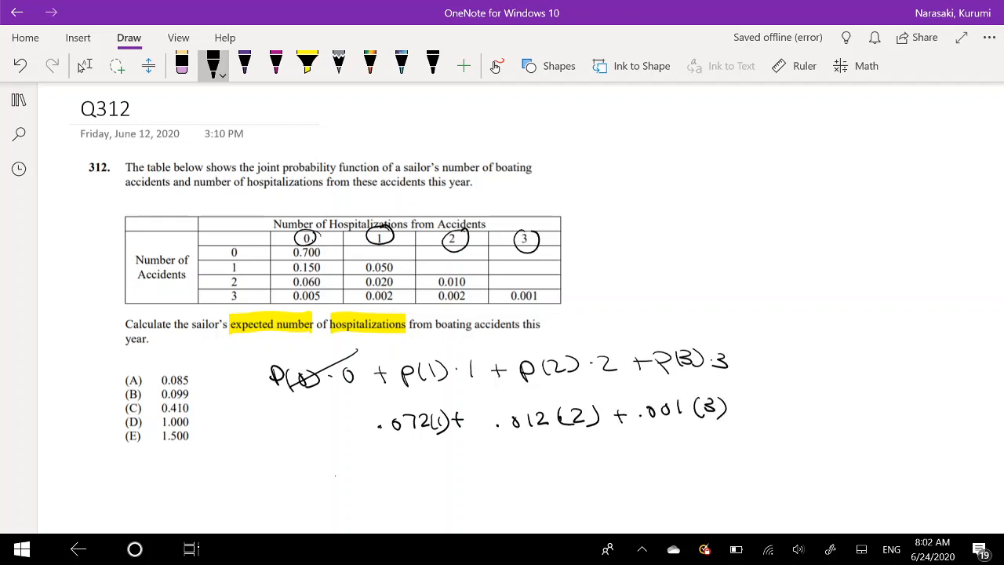
pyautogui.moveTo(333, 480); pyautogui.dragTo(354, 474)
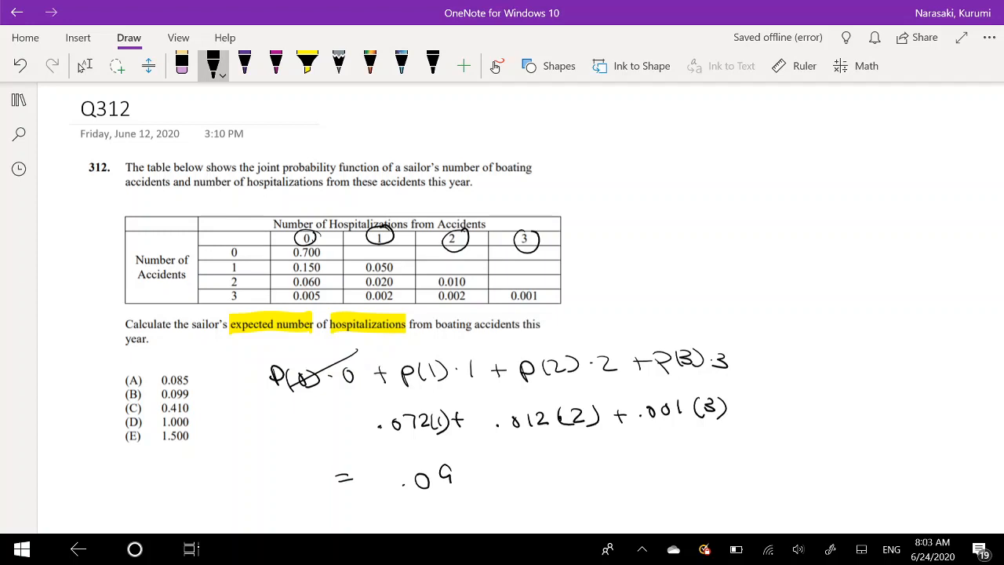
# Finish '= .099' on the third line and circle answer B.
pyautogui.moveTo(439, 471); pyautogui.dragTo(510, 471)
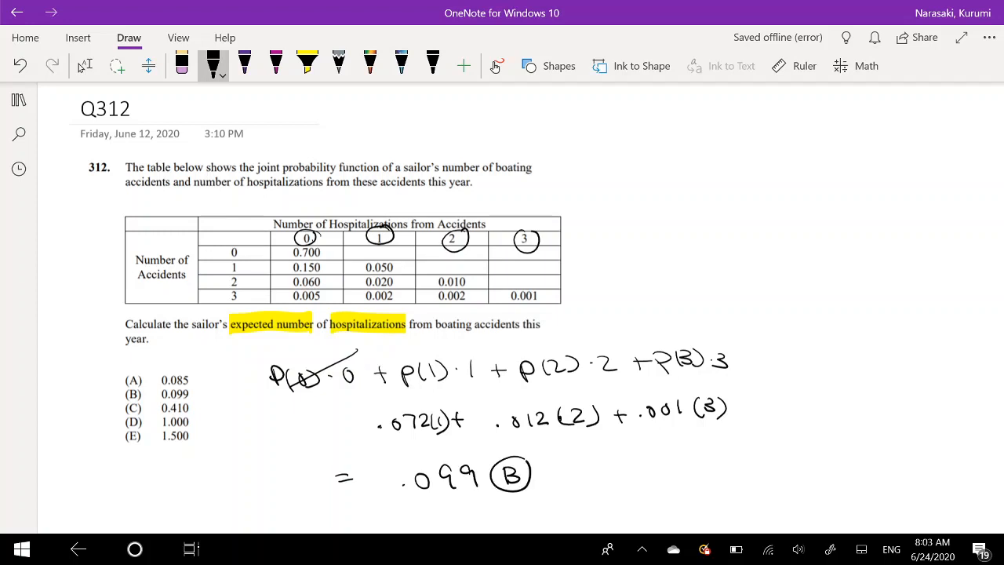